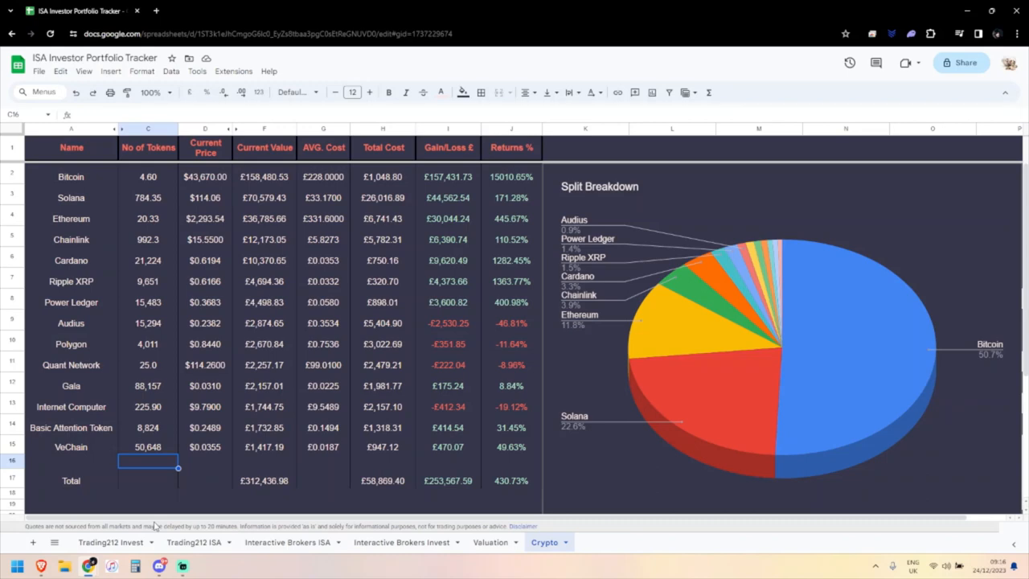
mouse_move(175, 521)
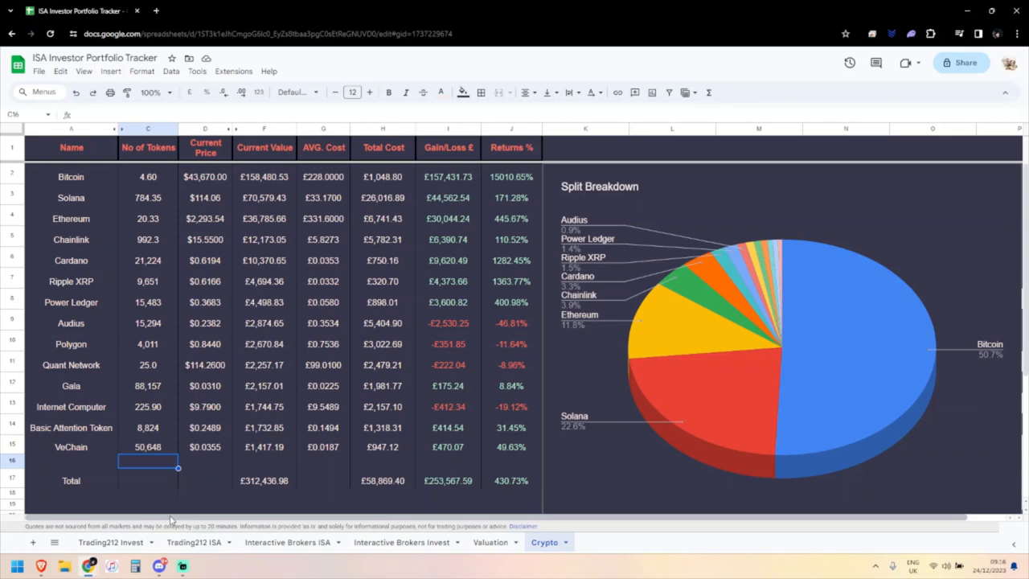
mouse_move(181, 356)
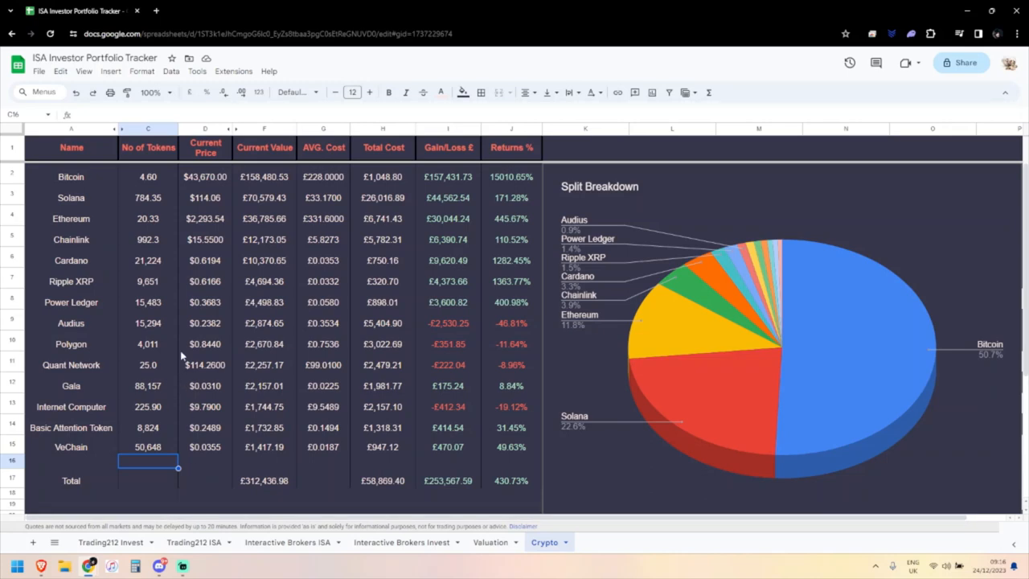
click(205, 197)
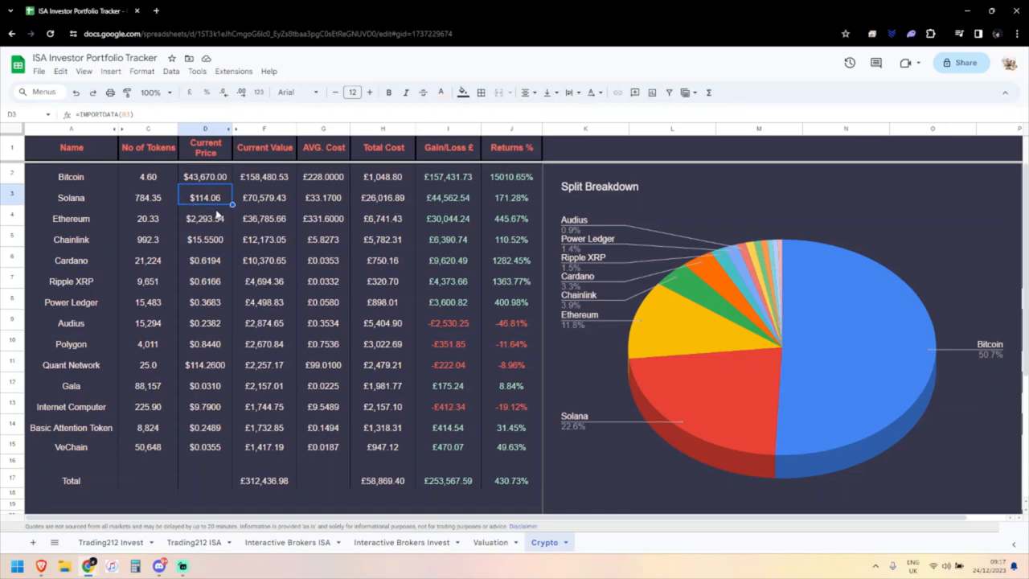
click(264, 197)
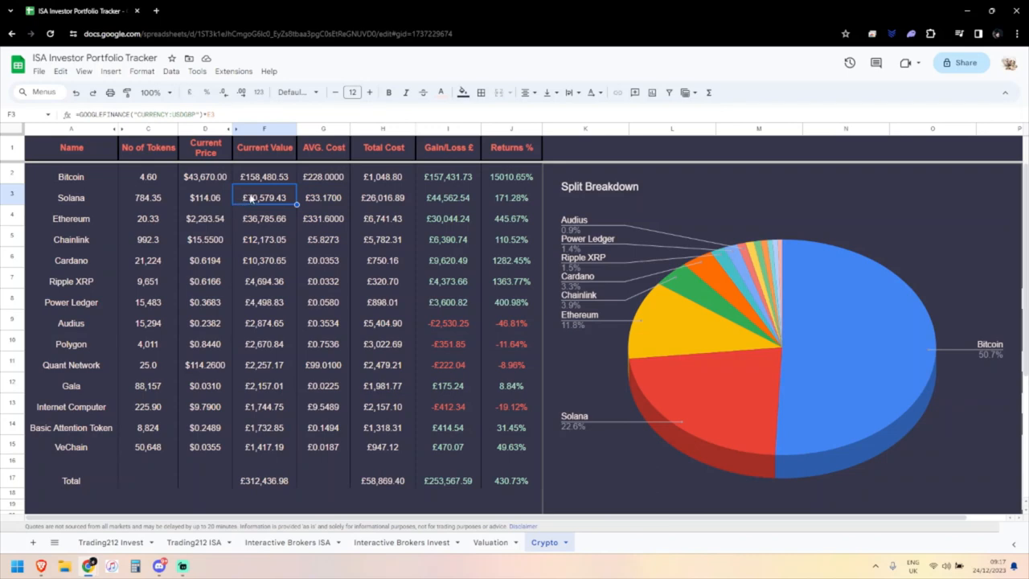
mouse_move(236, 201)
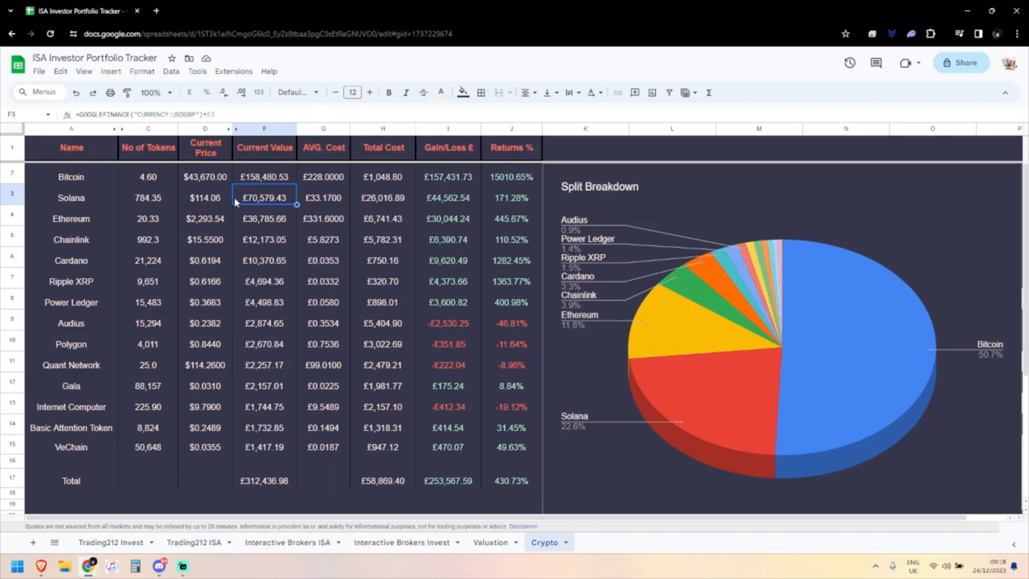
mouse_move(225, 217)
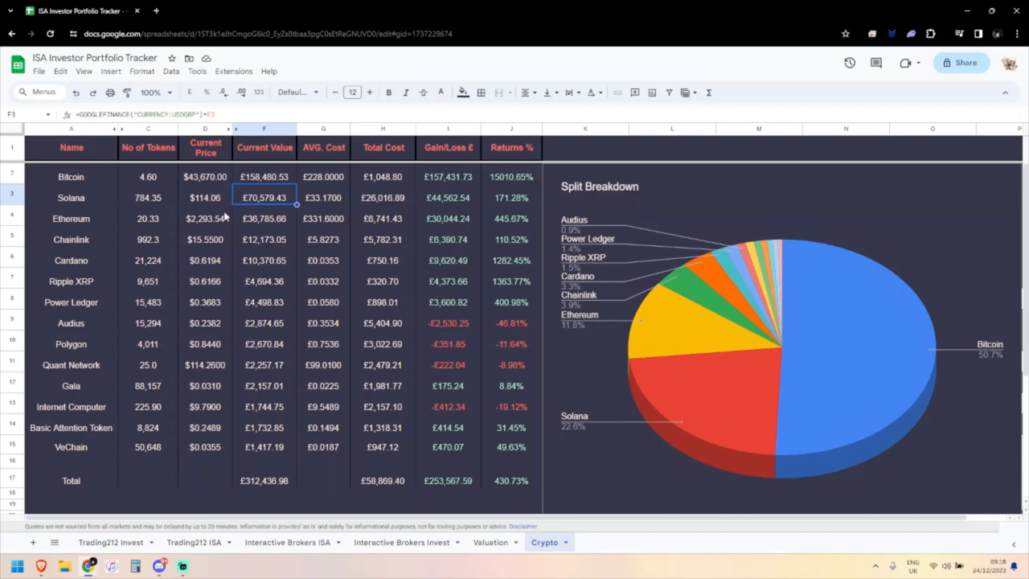
mouse_move(219, 224)
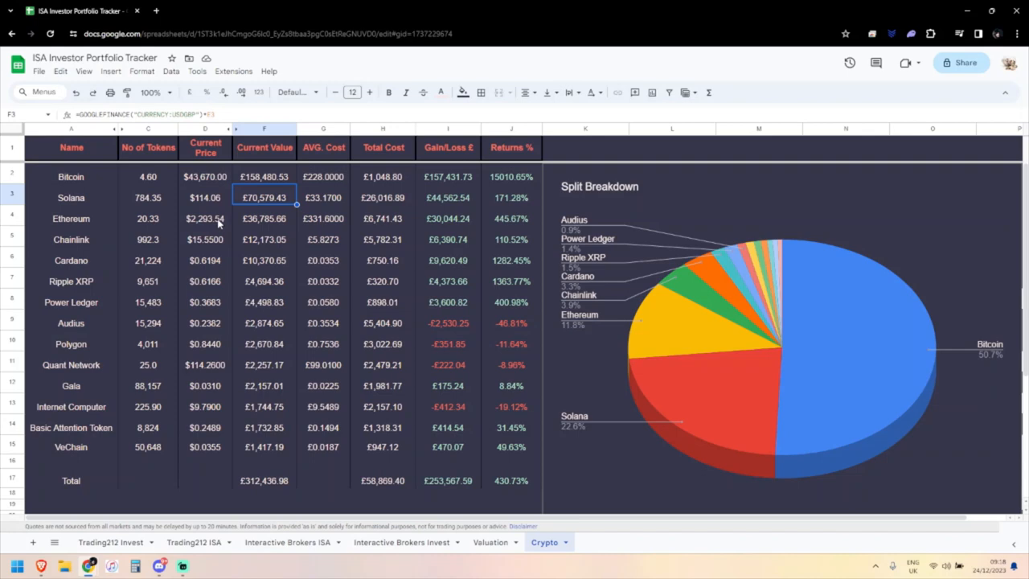
mouse_move(212, 401)
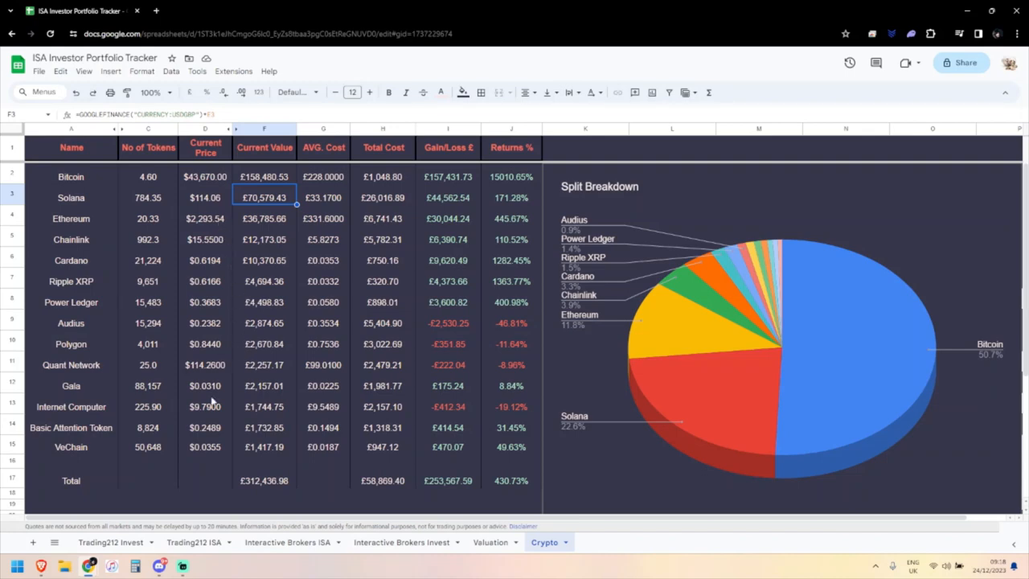
click(204, 406)
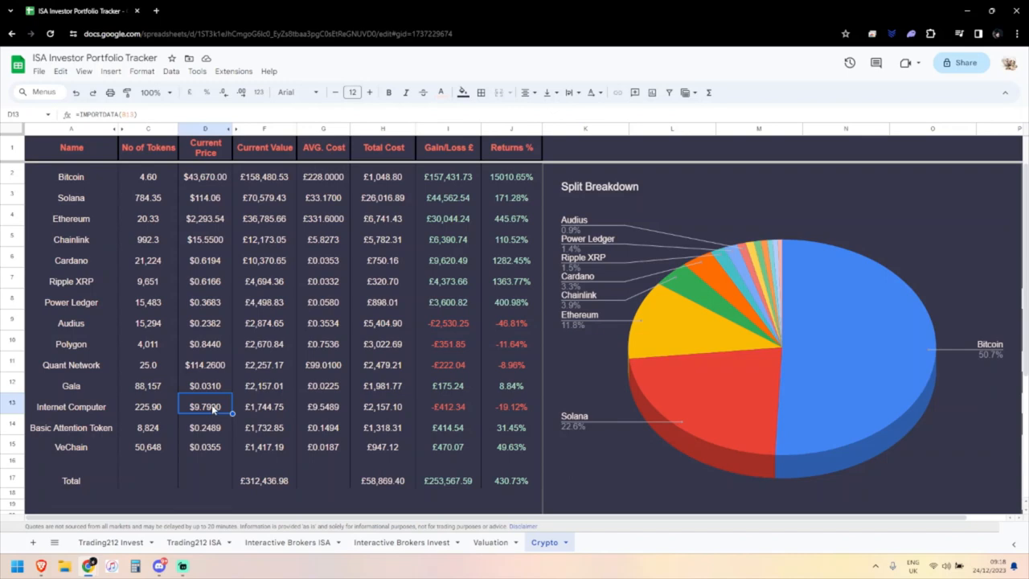
mouse_move(211, 452)
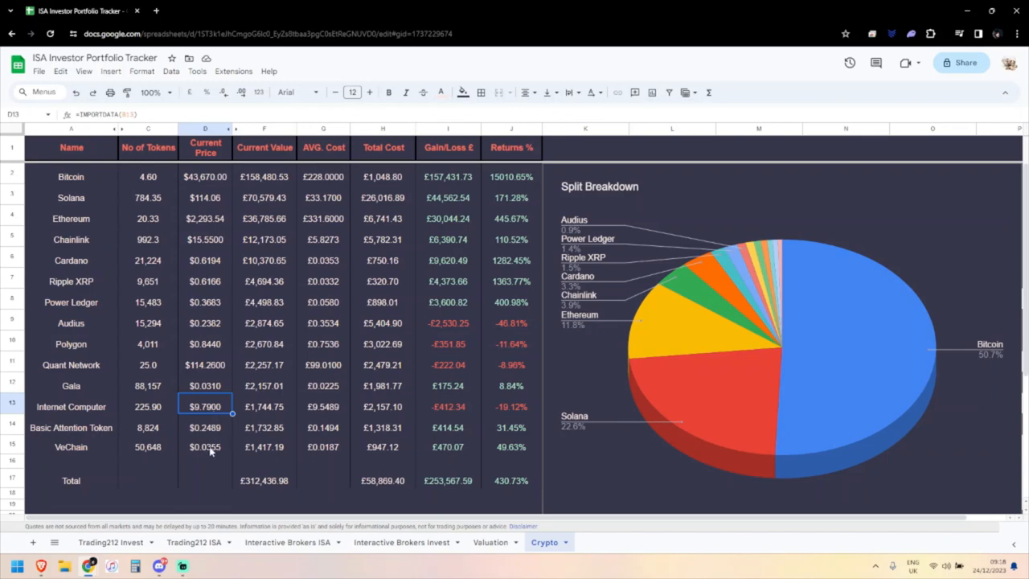
mouse_move(346, 455)
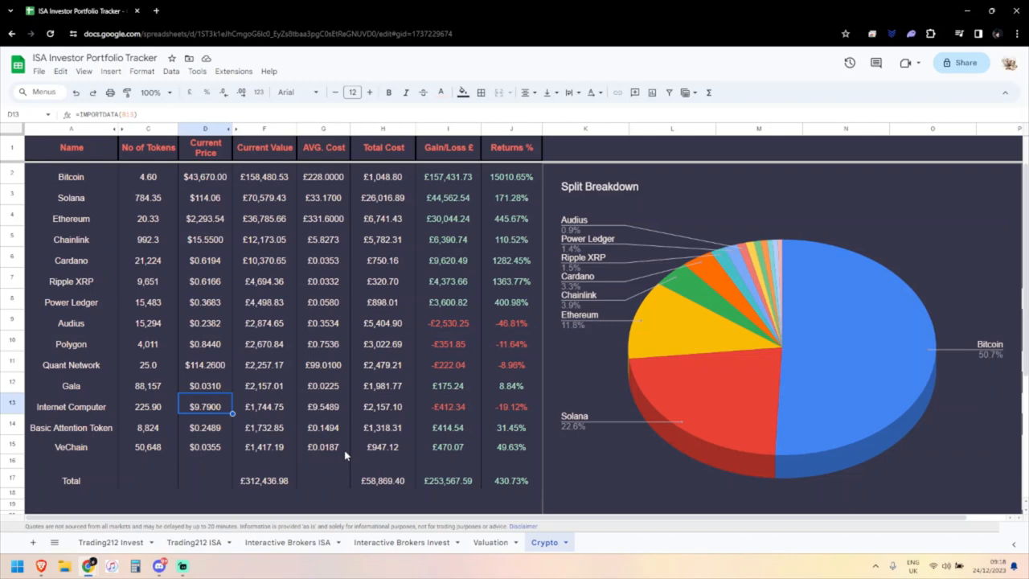
mouse_move(507, 456)
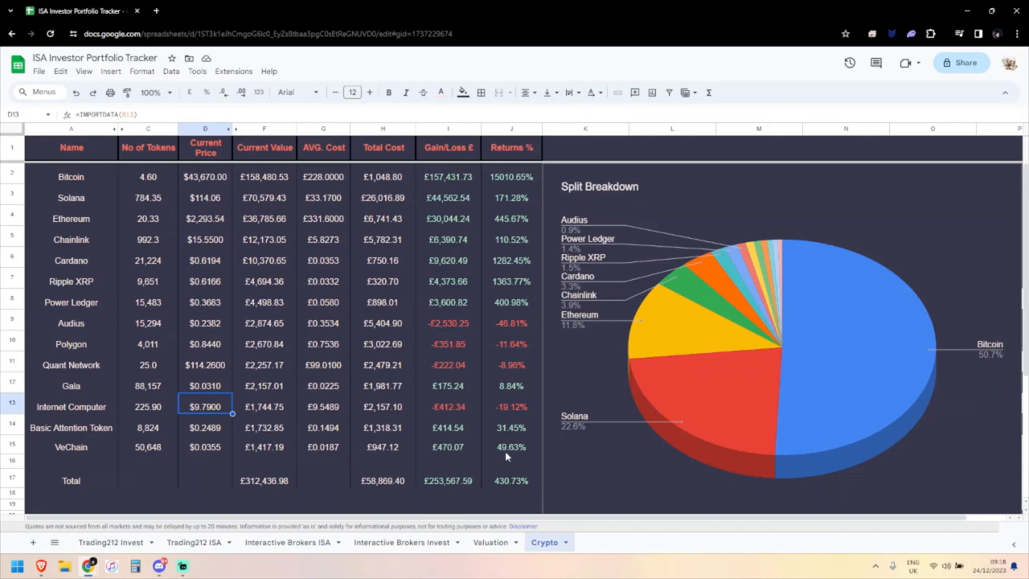
mouse_move(501, 452)
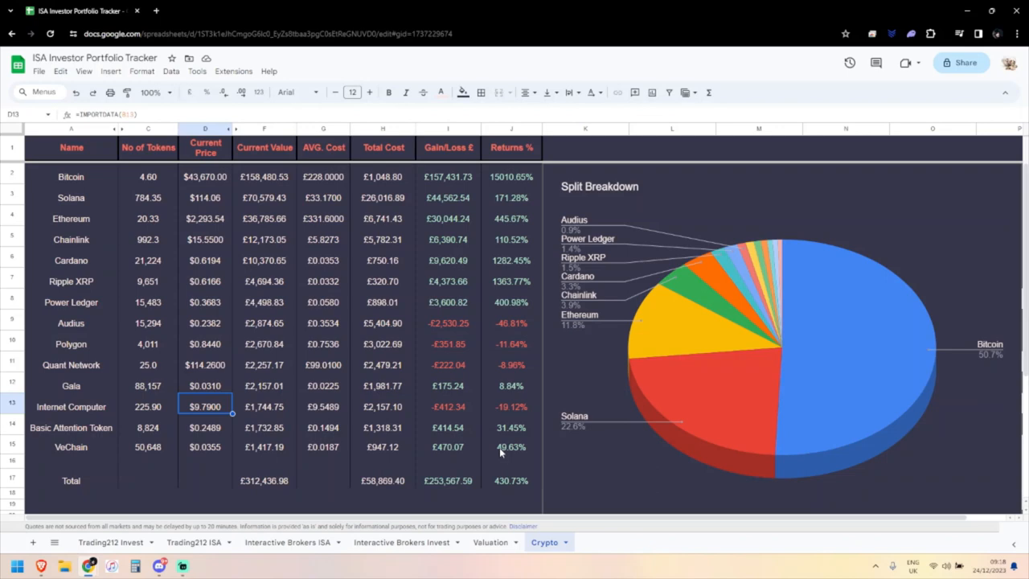
mouse_move(741, 359)
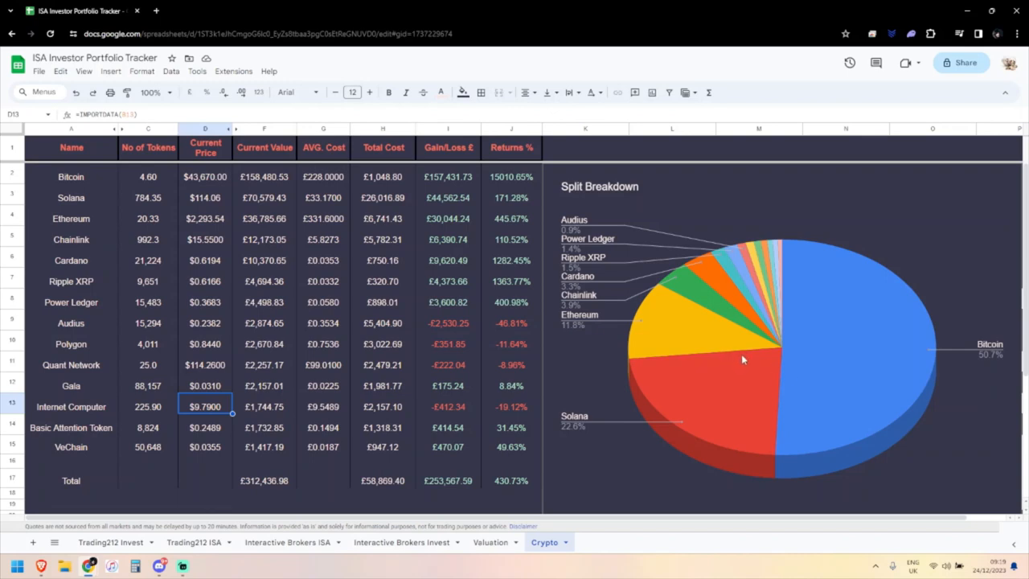
mouse_move(366, 274)
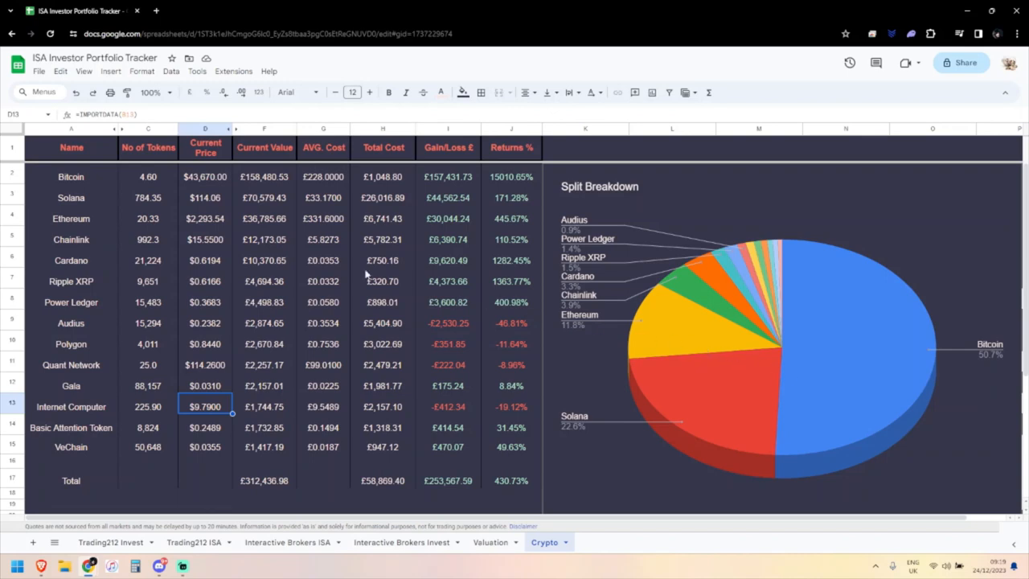
mouse_move(280, 441)
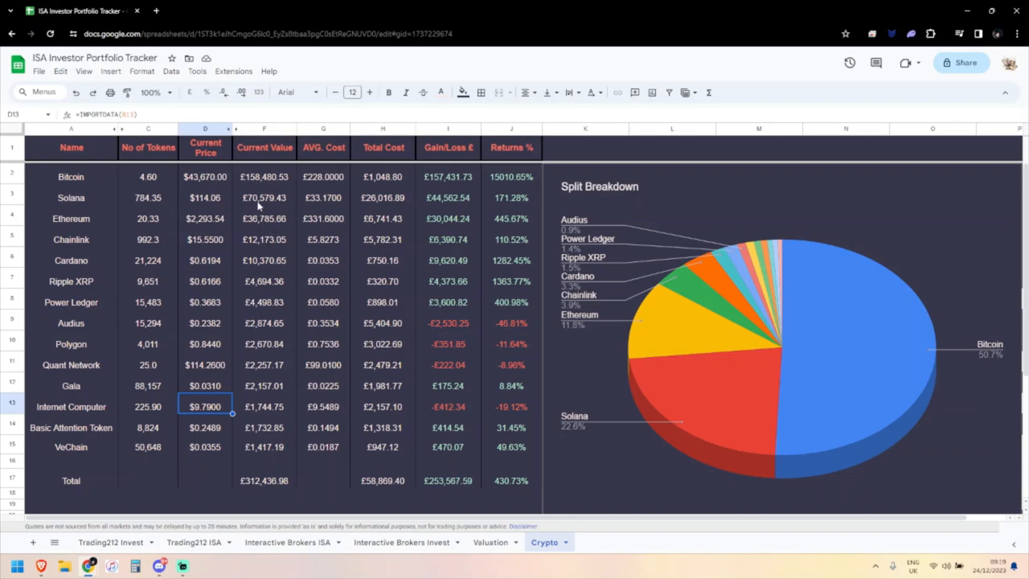
mouse_move(382, 293)
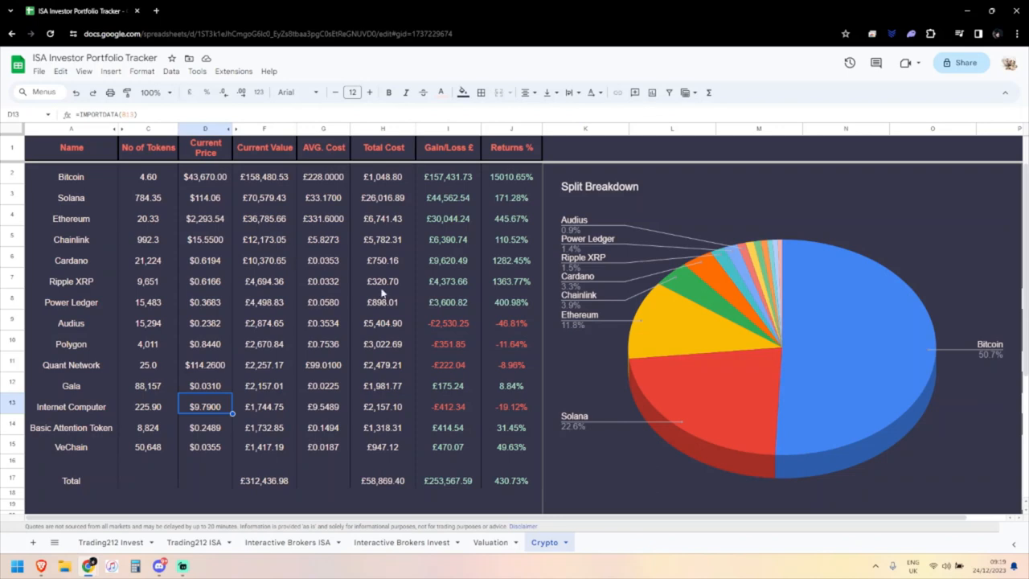
mouse_move(687, 455)
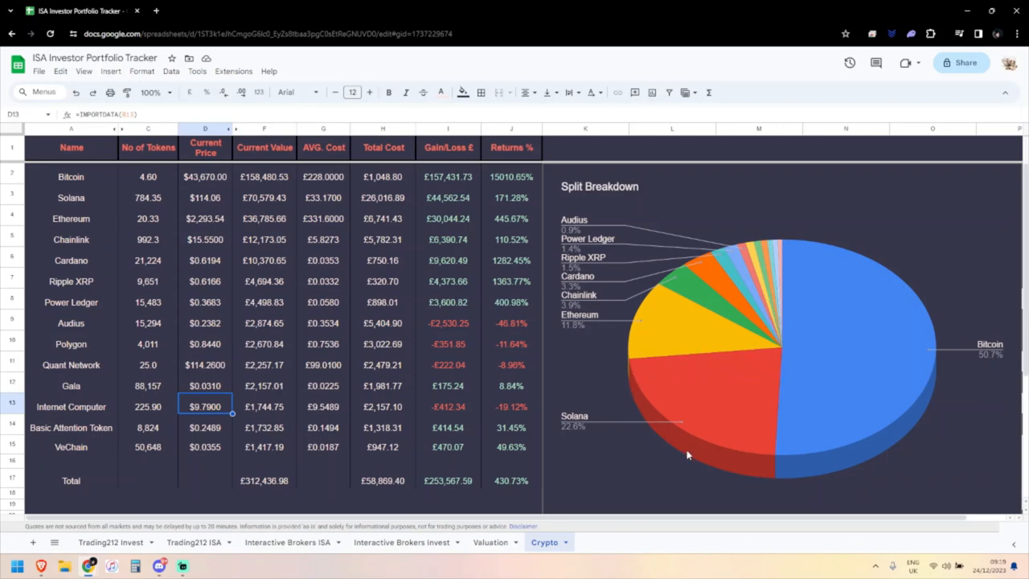
mouse_move(665, 365)
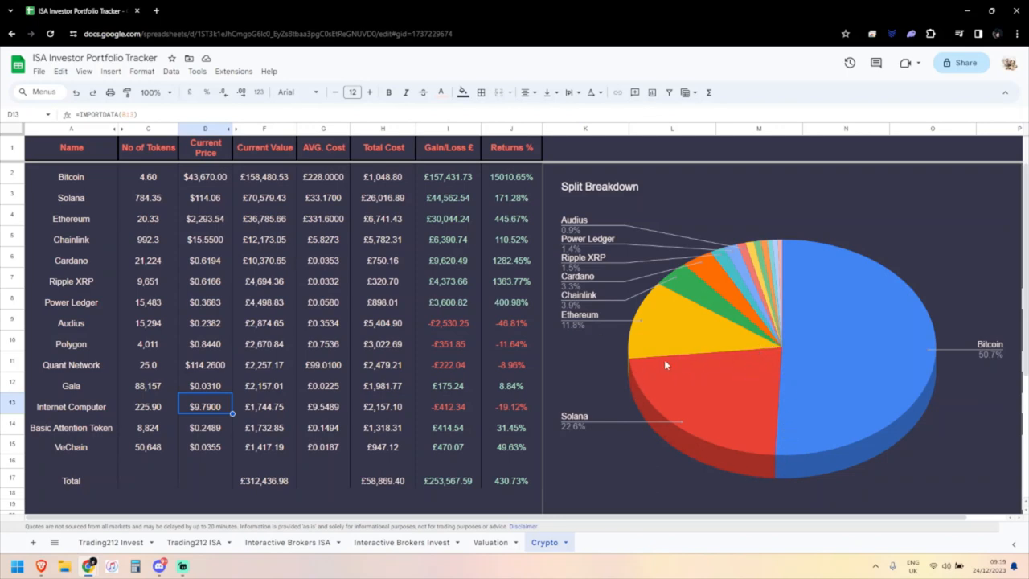
mouse_move(654, 360)
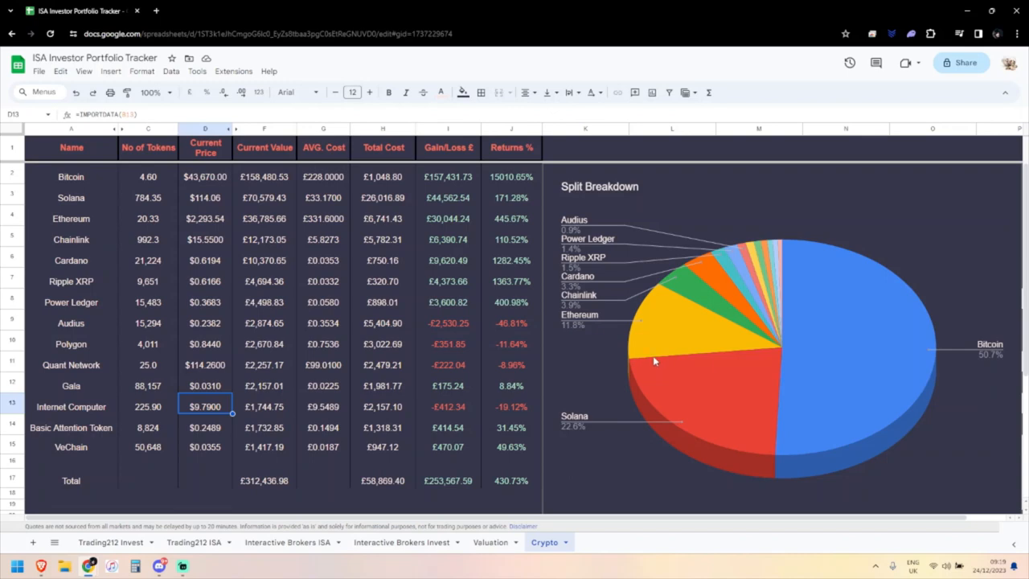
mouse_move(660, 372)
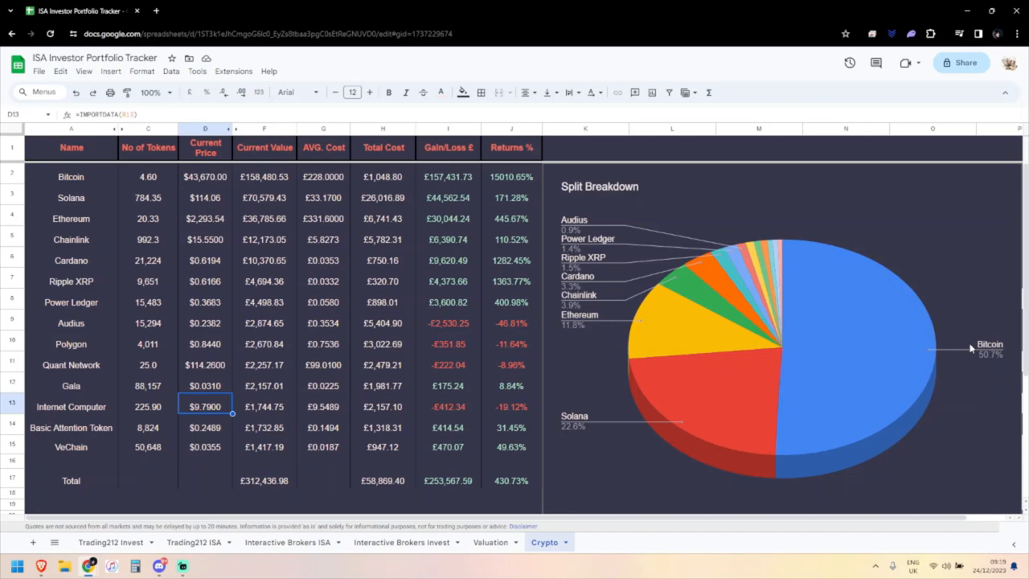
mouse_move(960, 347)
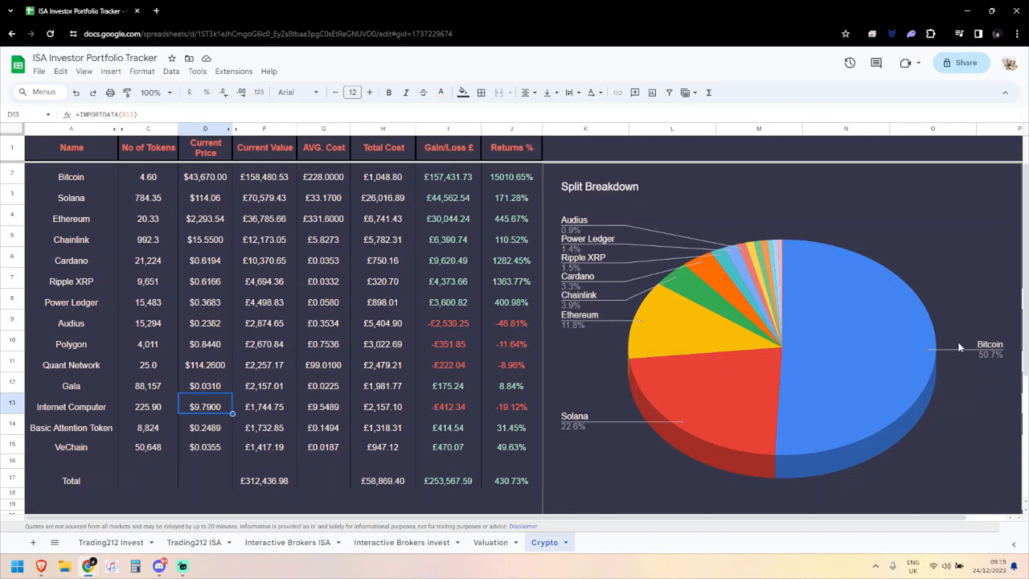
mouse_move(787, 277)
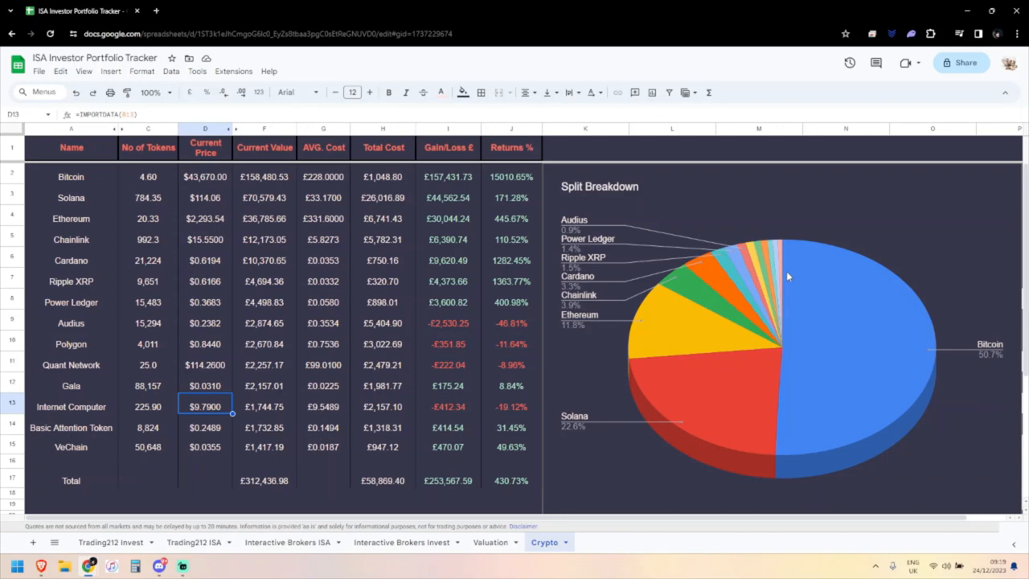
mouse_move(814, 325)
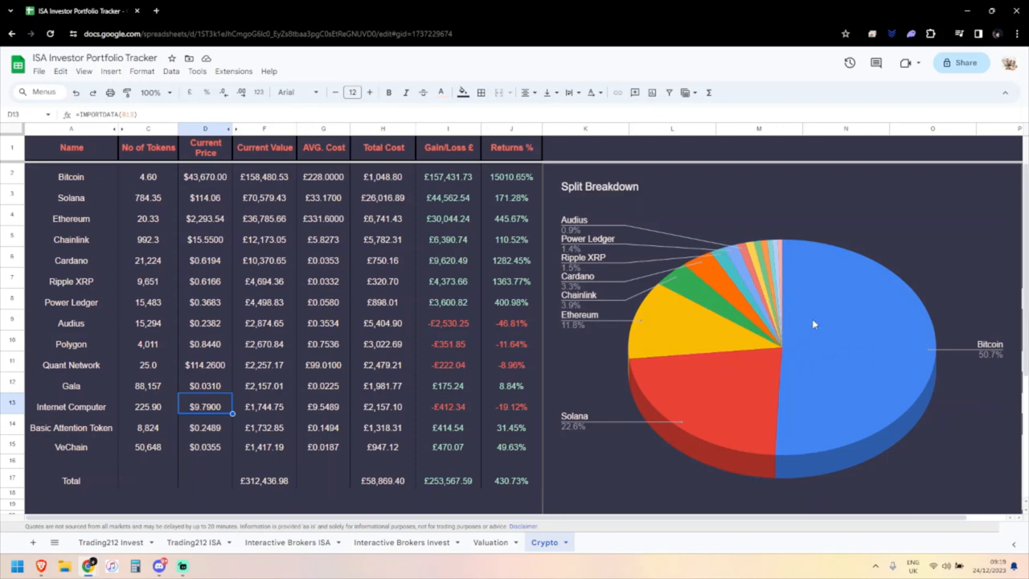
mouse_move(708, 353)
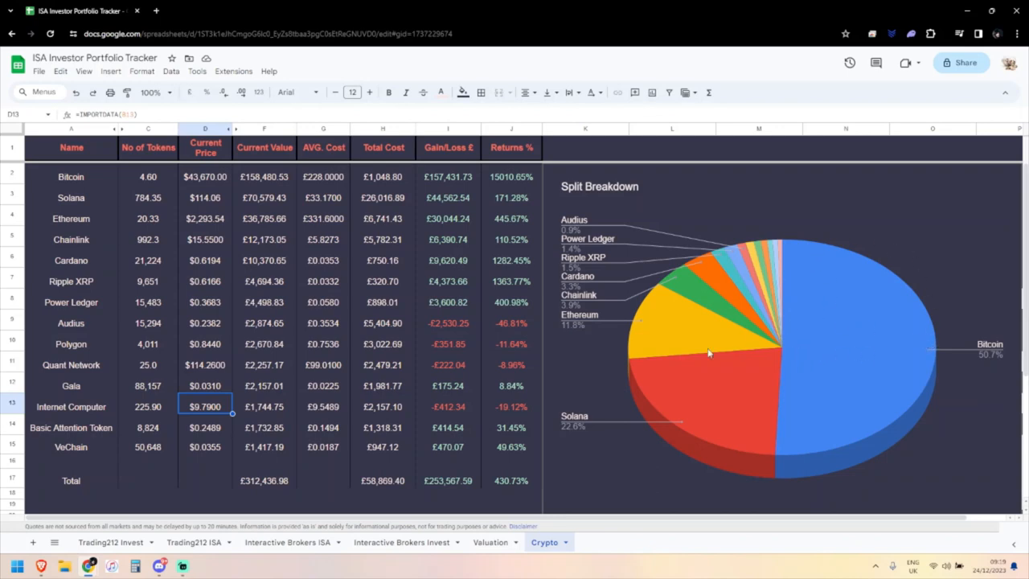
mouse_move(687, 341)
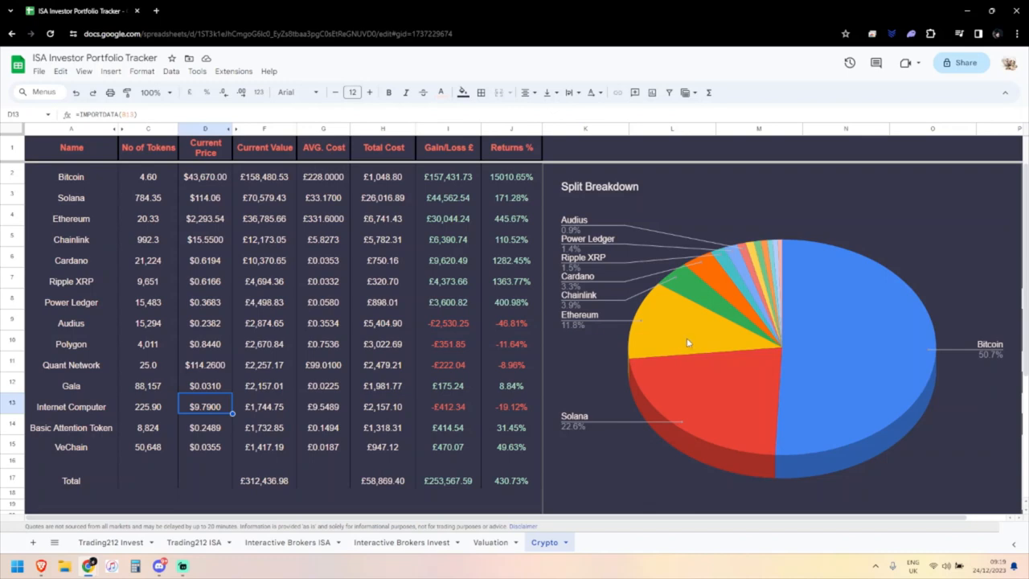
mouse_move(709, 339)
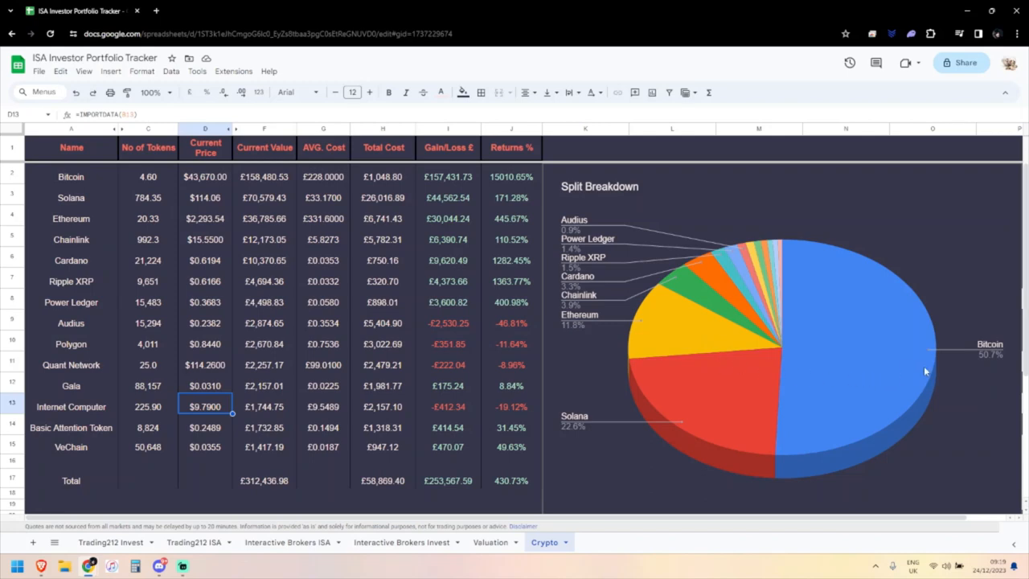
mouse_move(956, 356)
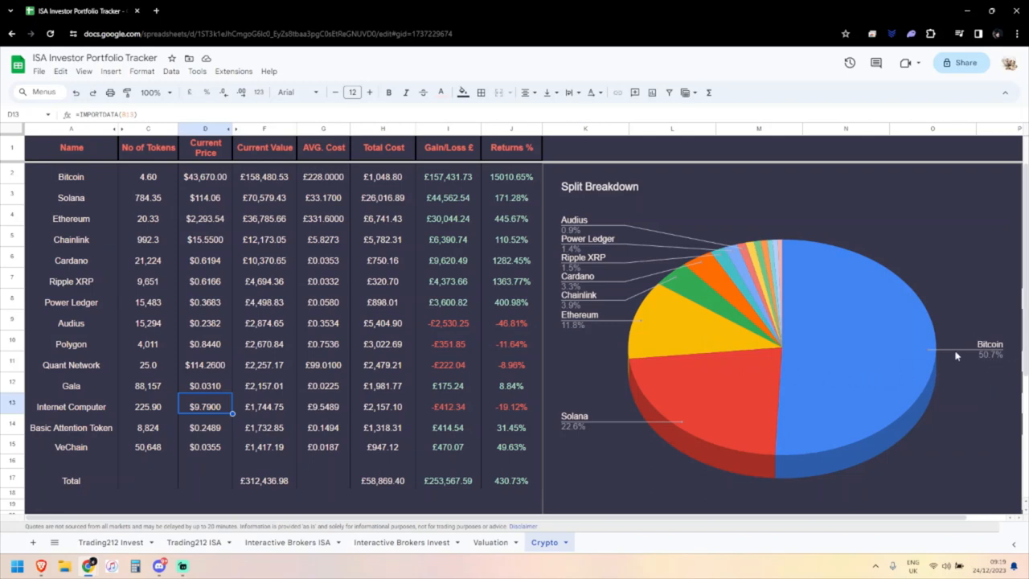
mouse_move(955, 355)
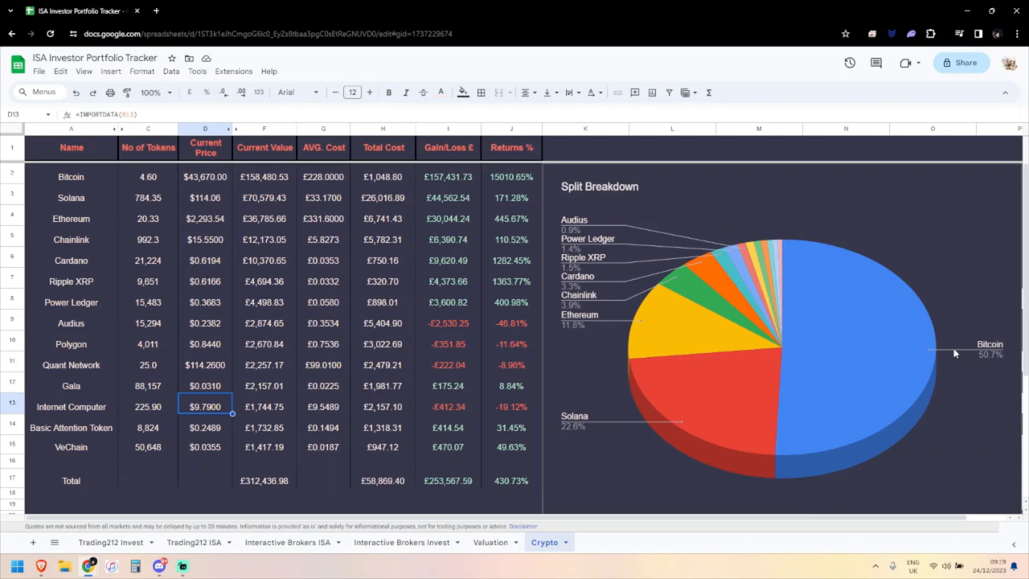
mouse_move(944, 360)
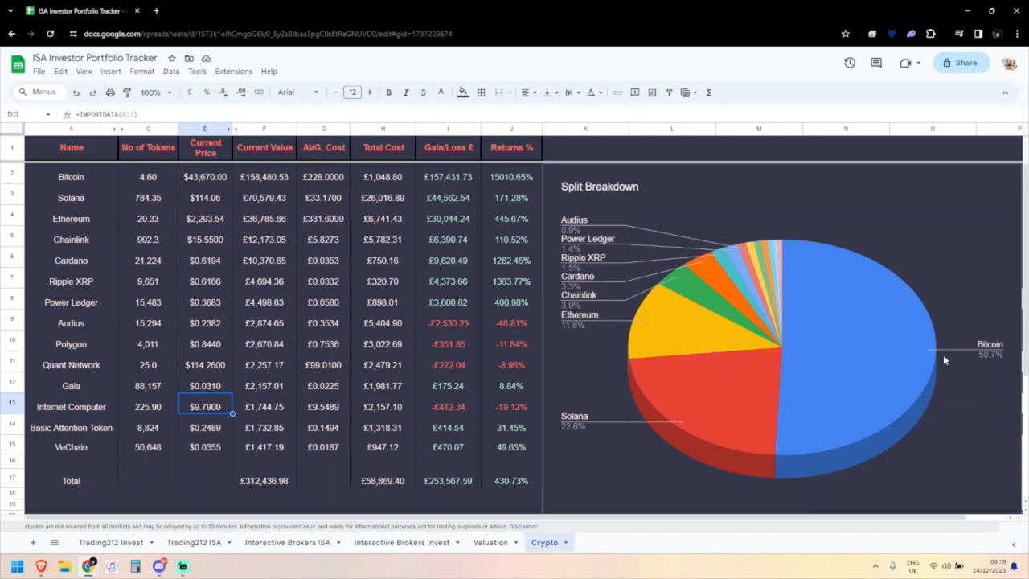